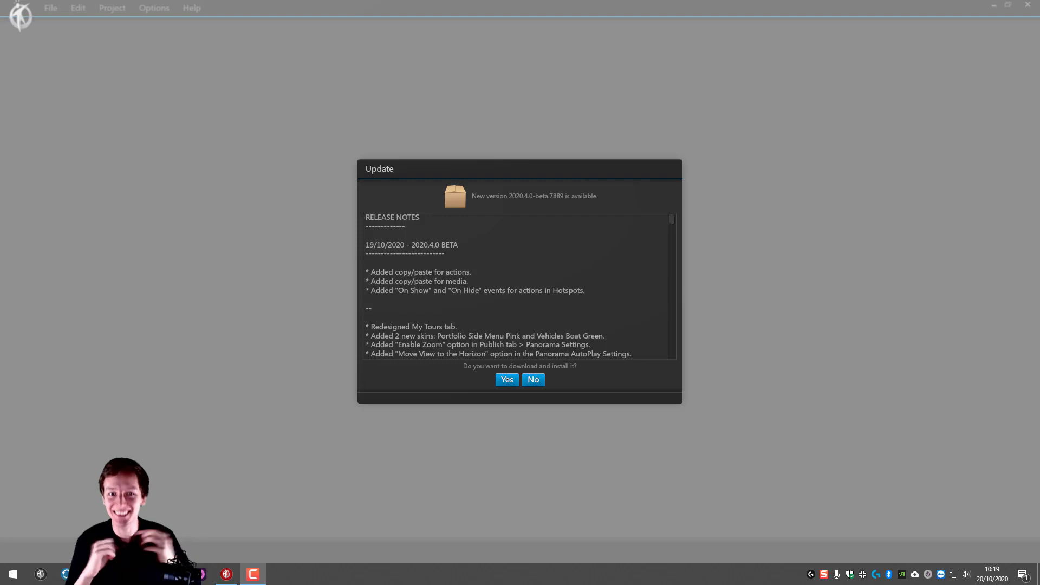
mouse_move(656, 212)
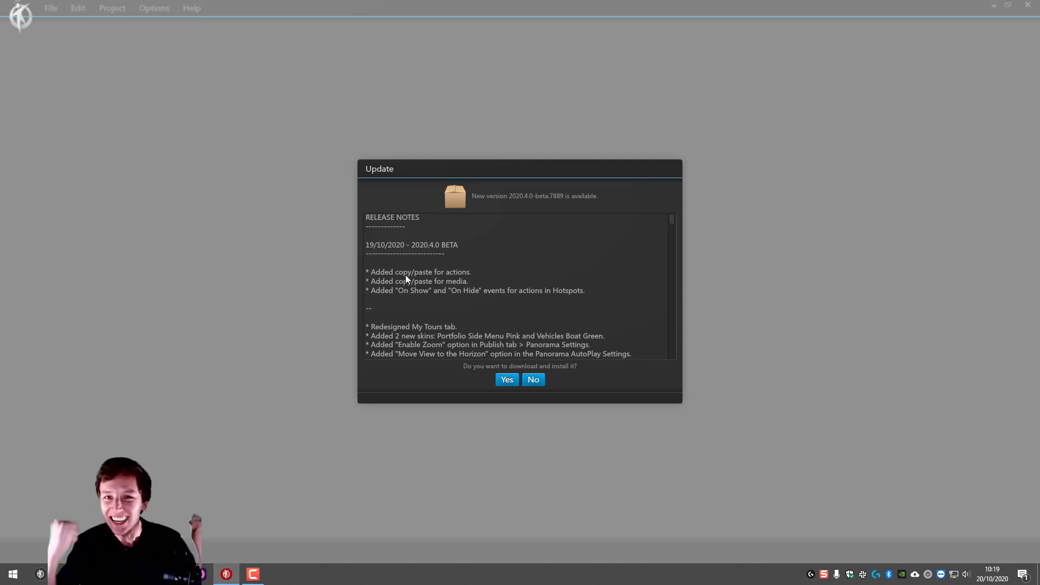
mouse_move(432, 396)
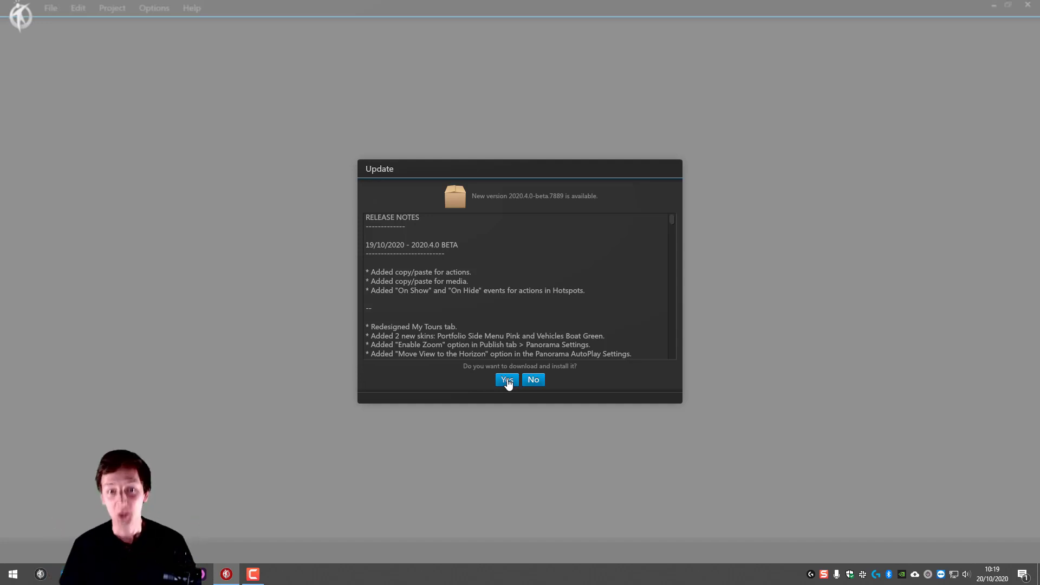
- Accept the 2020.4.0 beta update so it downloads and installs
click(506, 380)
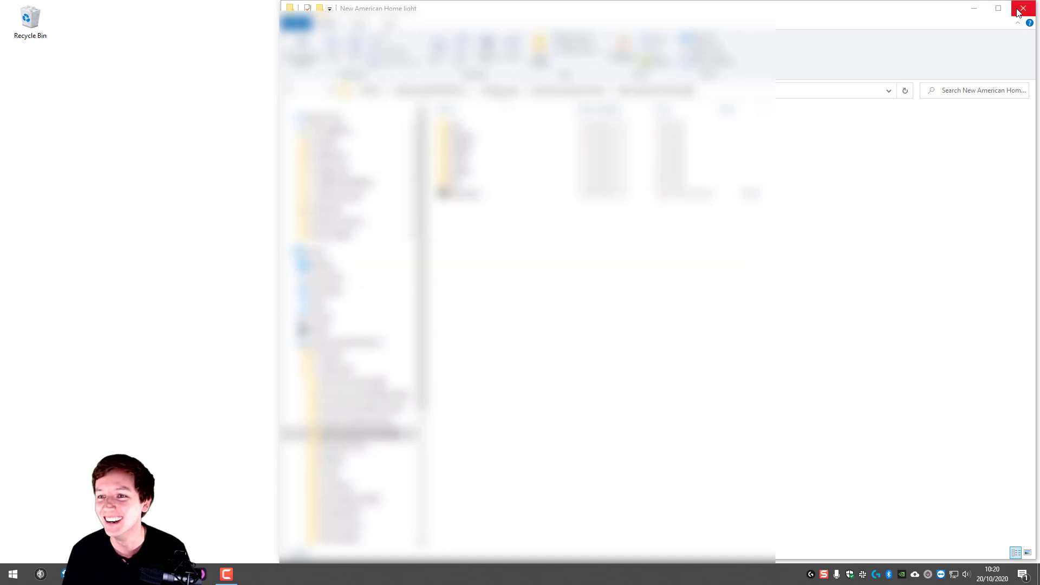
- Close the File Explorer project folder window to return to the skin editor
click(1023, 9)
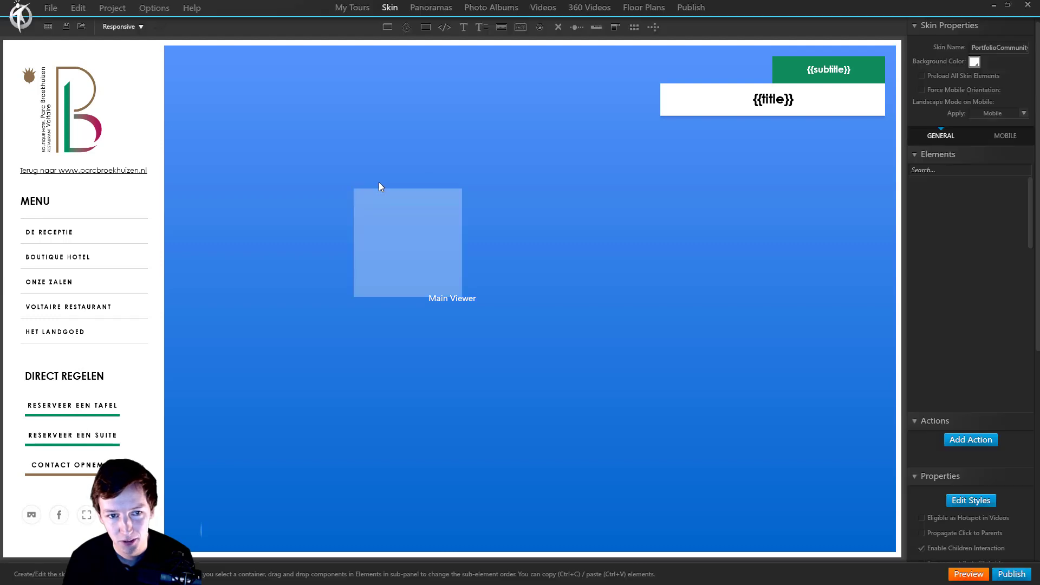
click(408, 242)
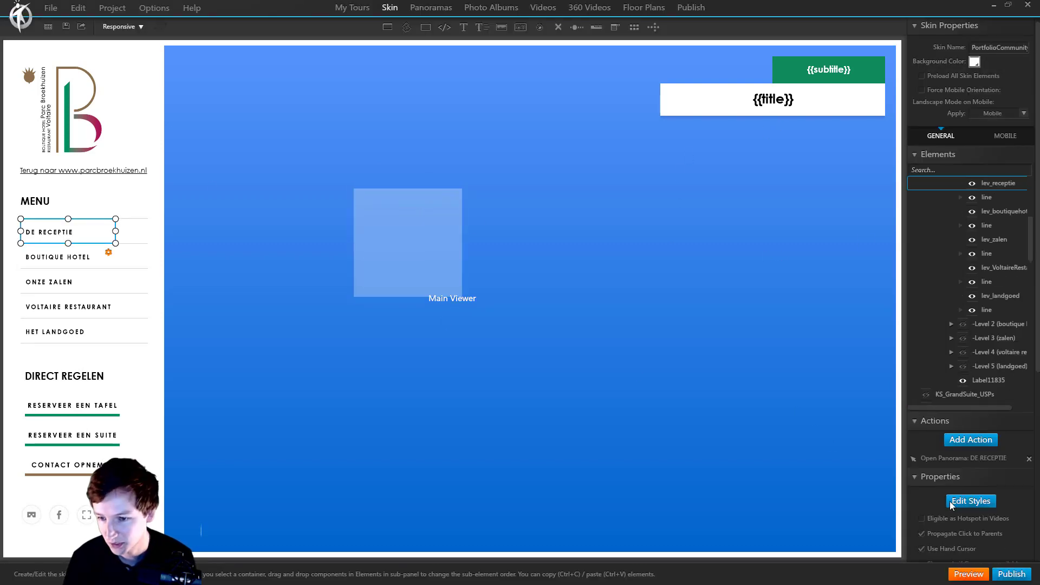
click(968, 458)
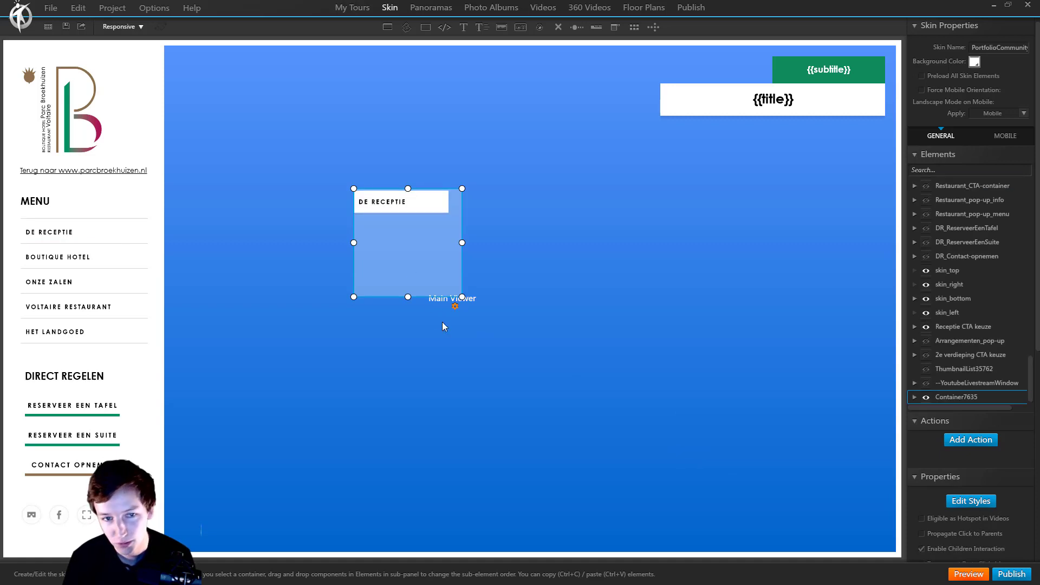
mouse_move(437, 328)
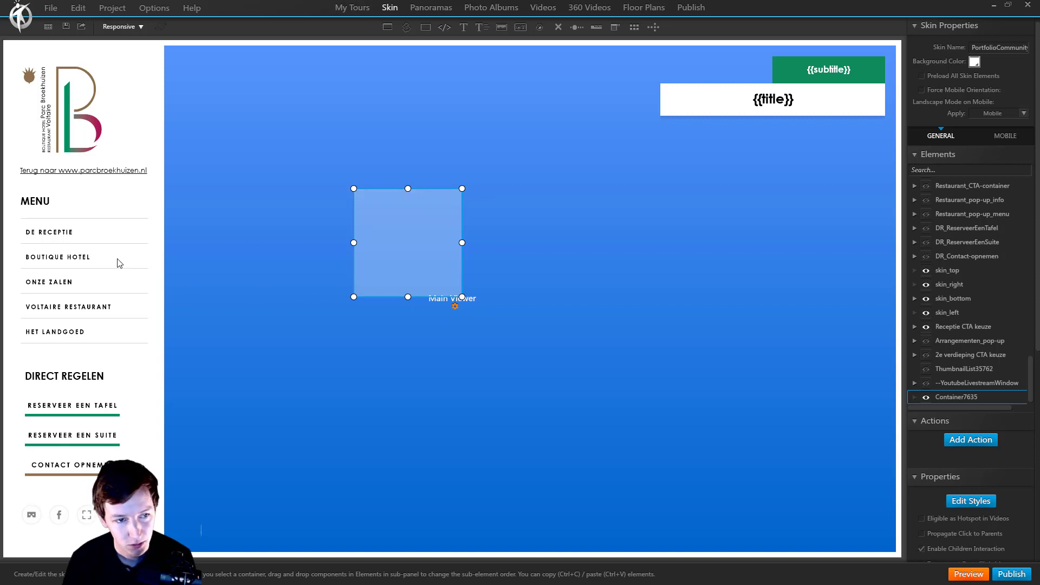
- Copy the DE RECEPTIE button's 'Open Panorama: DE RECEPTIE' action and paste it onto Container7635
click(49, 231)
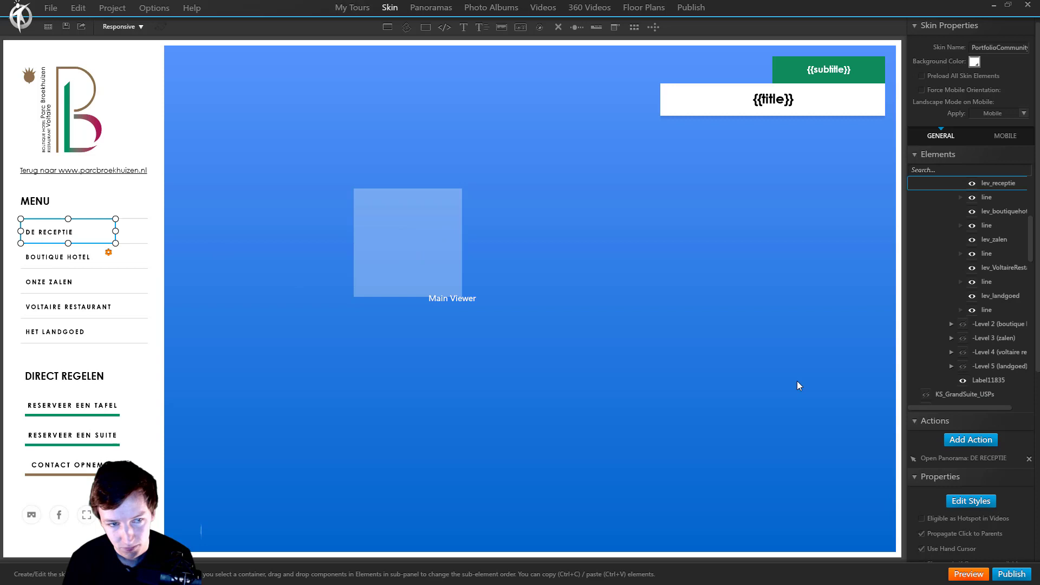
click(969, 459)
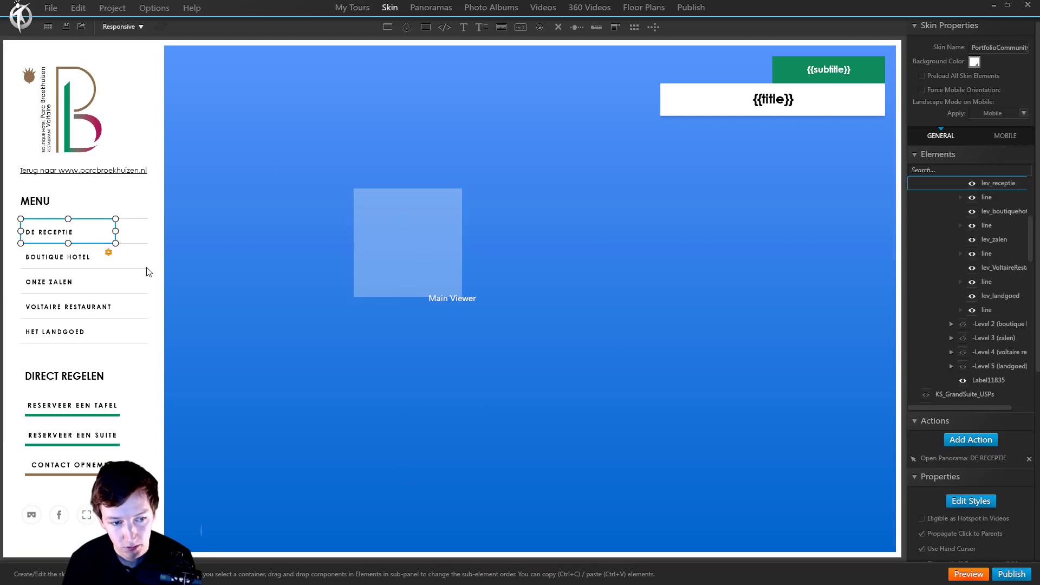
click(969, 458)
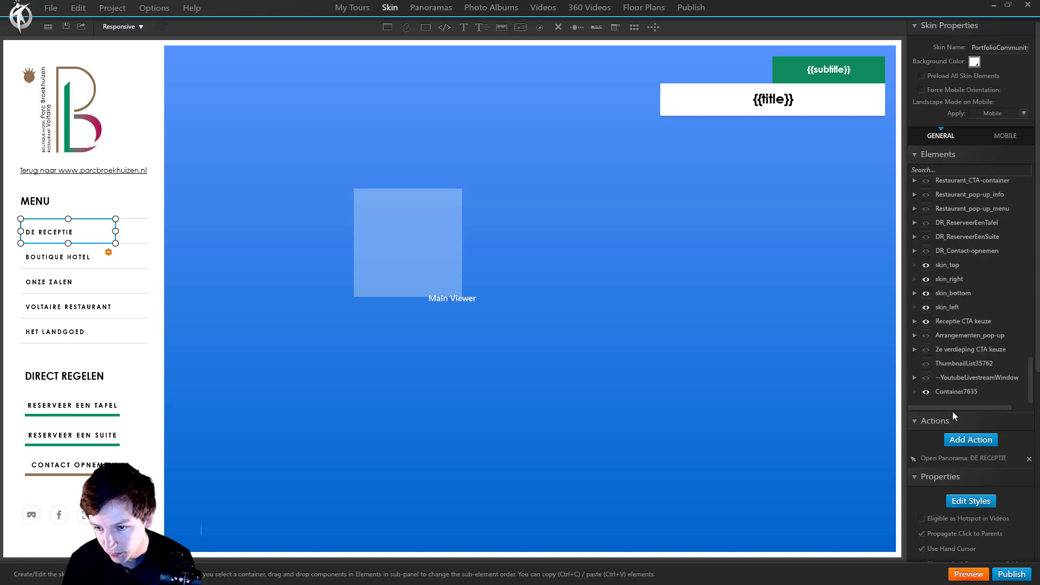
click(967, 459)
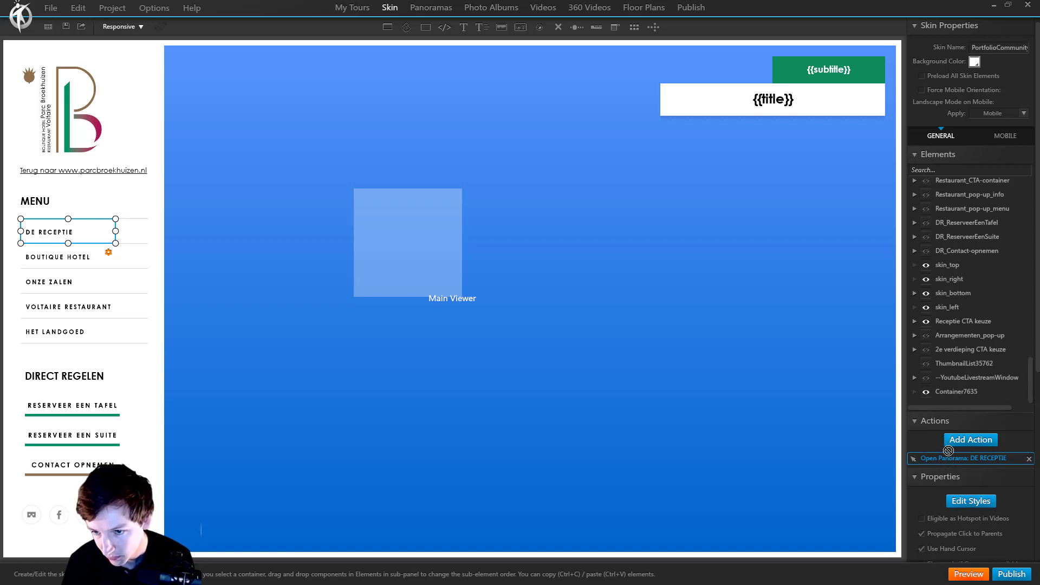
mouse_move(969, 483)
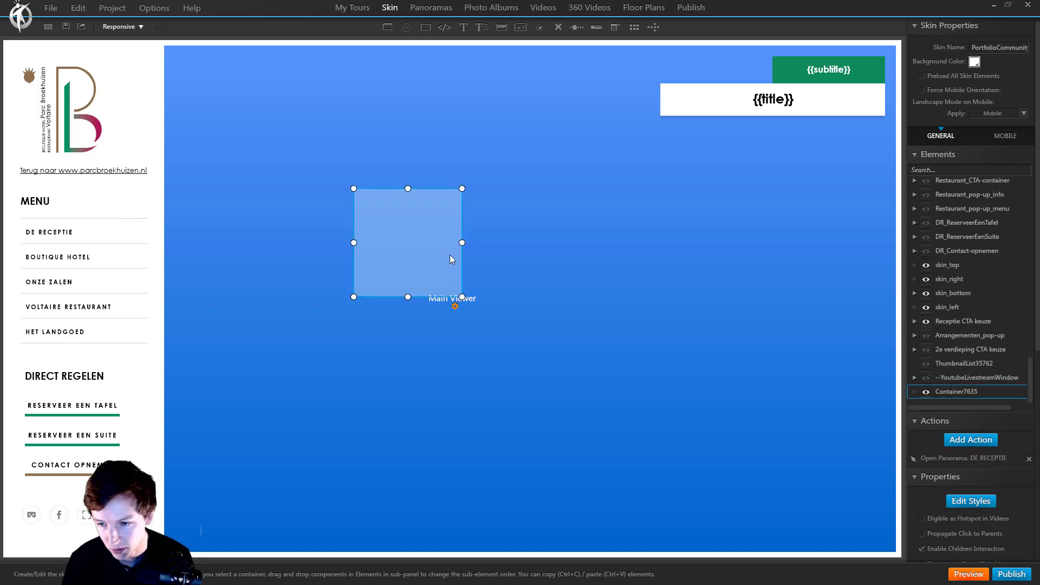
mouse_move(456, 265)
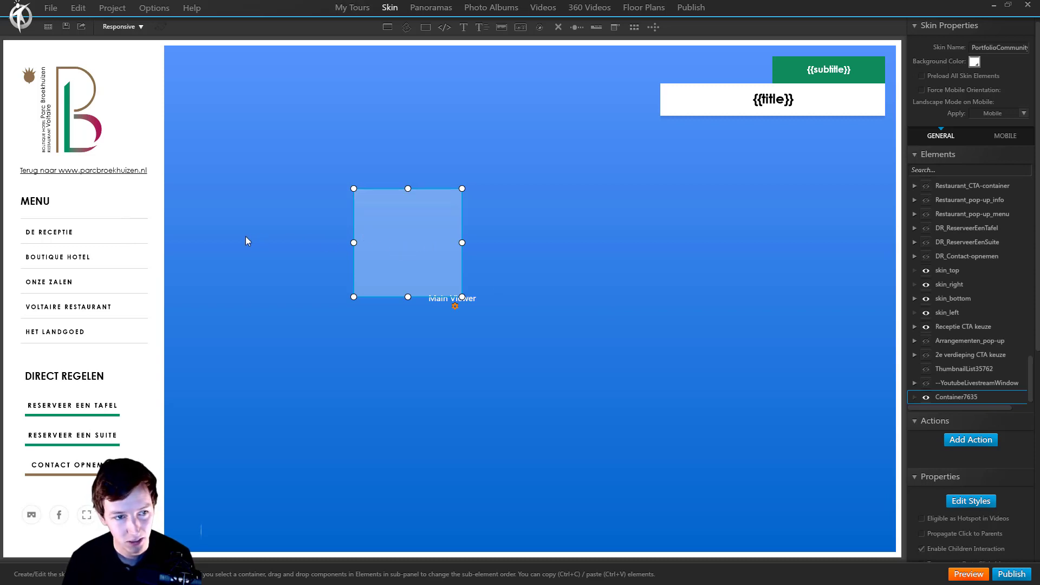
- Copy Button34604's Toggle Mute action and RESERVEER EEN SUITE's Show Components action
click(48, 232)
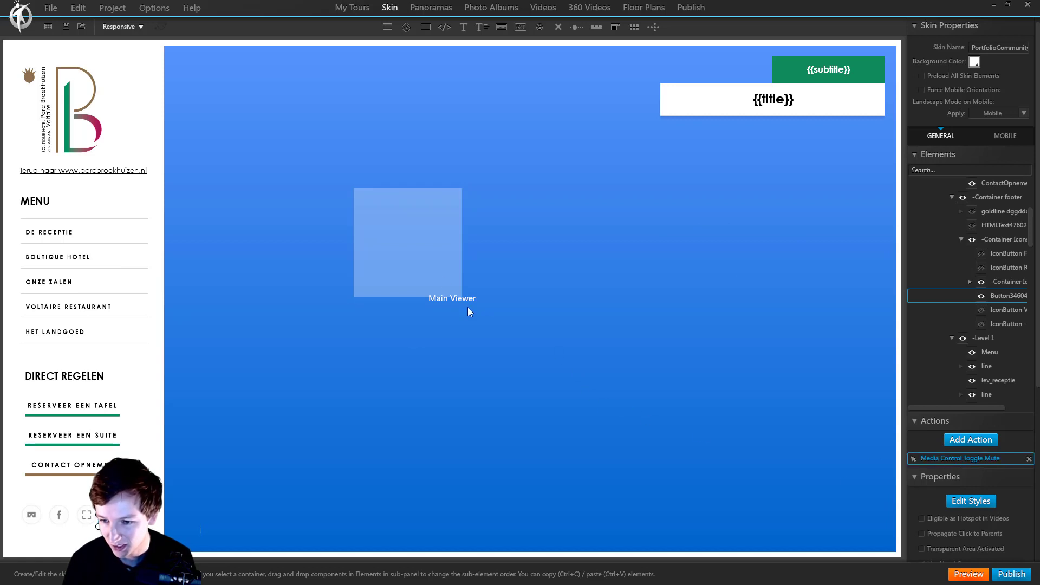
click(407, 243)
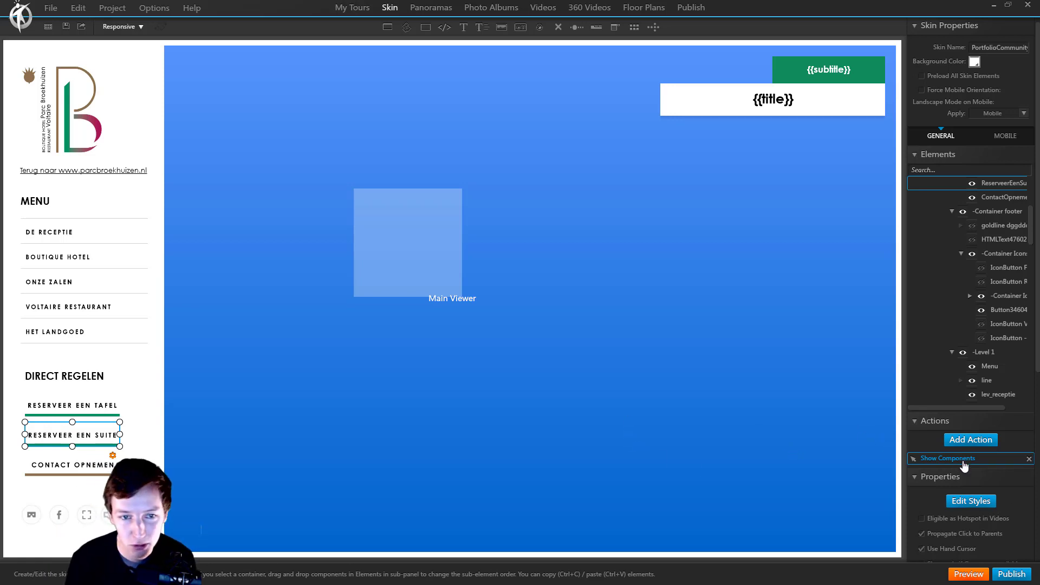
click(949, 458)
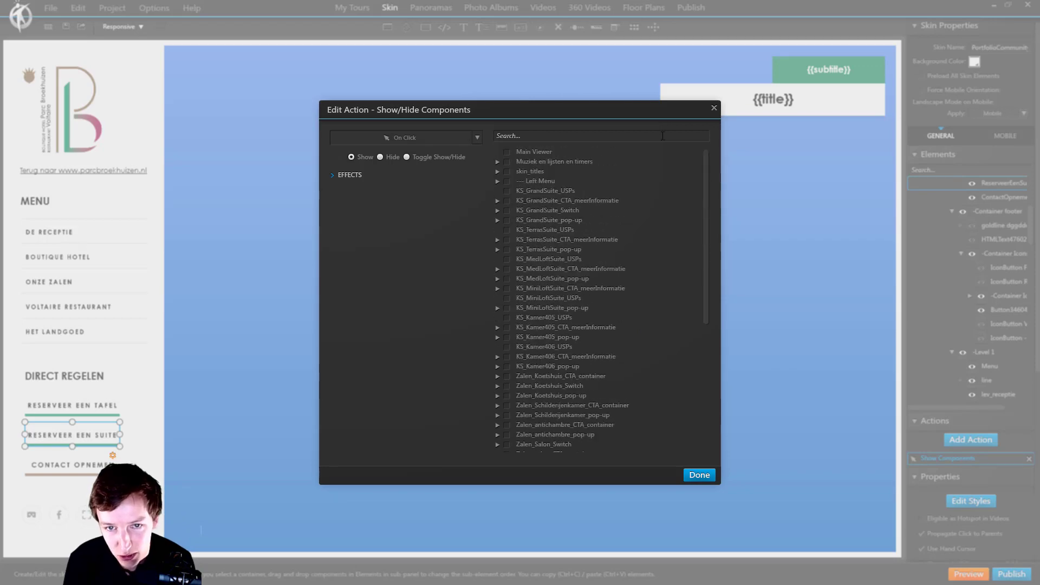
click(698, 476)
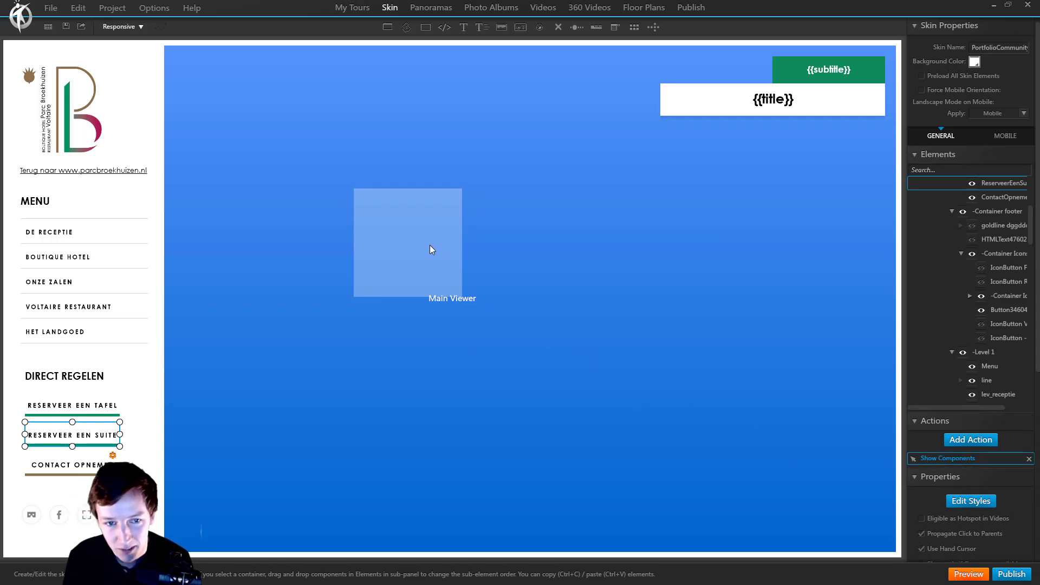
- Paste the copied actions onto Container7635 and verify Show Components targets DR_ReserveerEenSuite
click(407, 242)
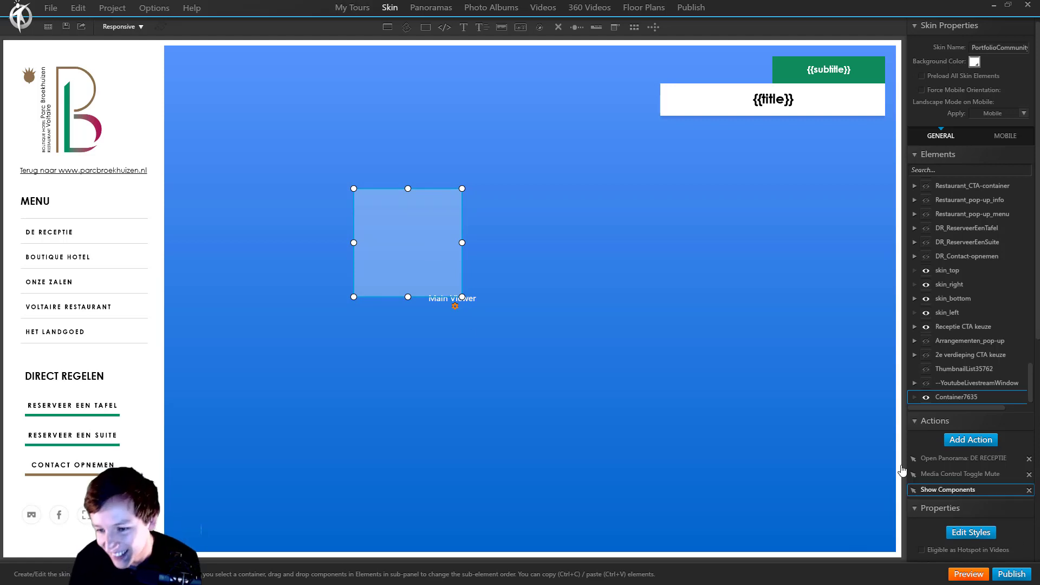
click(950, 490)
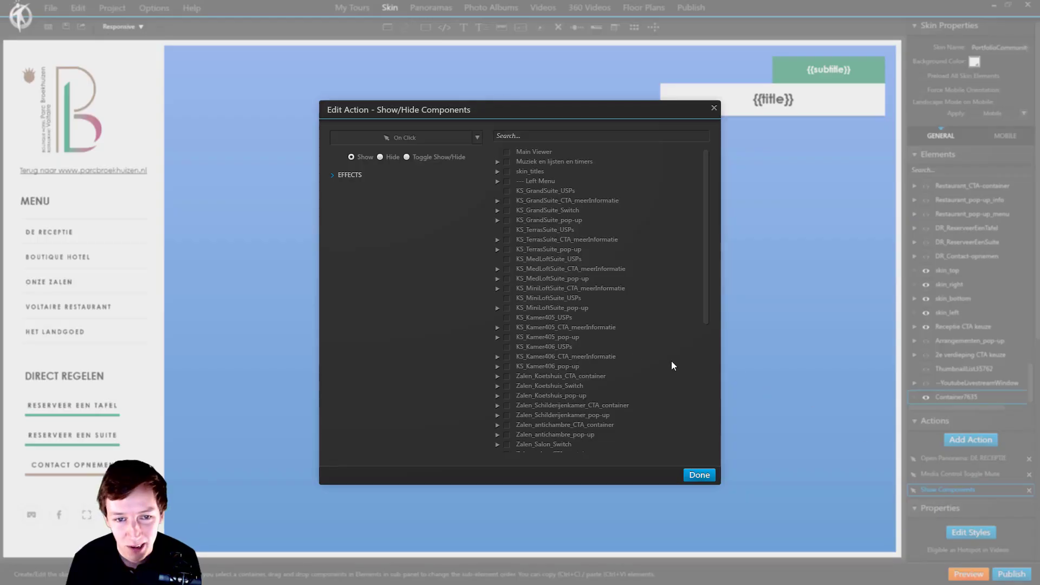
scroll(down, 3)
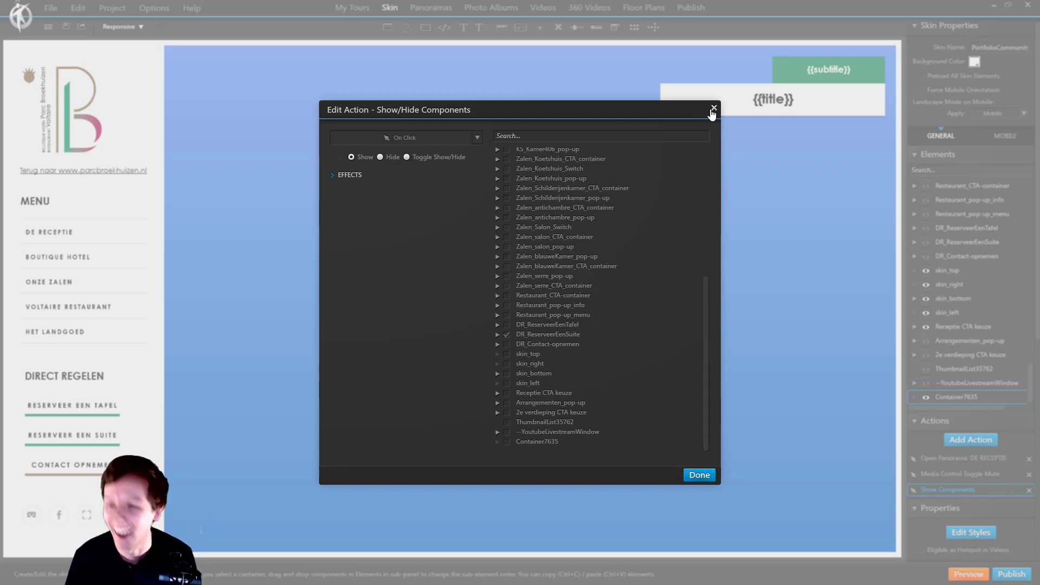
click(714, 107)
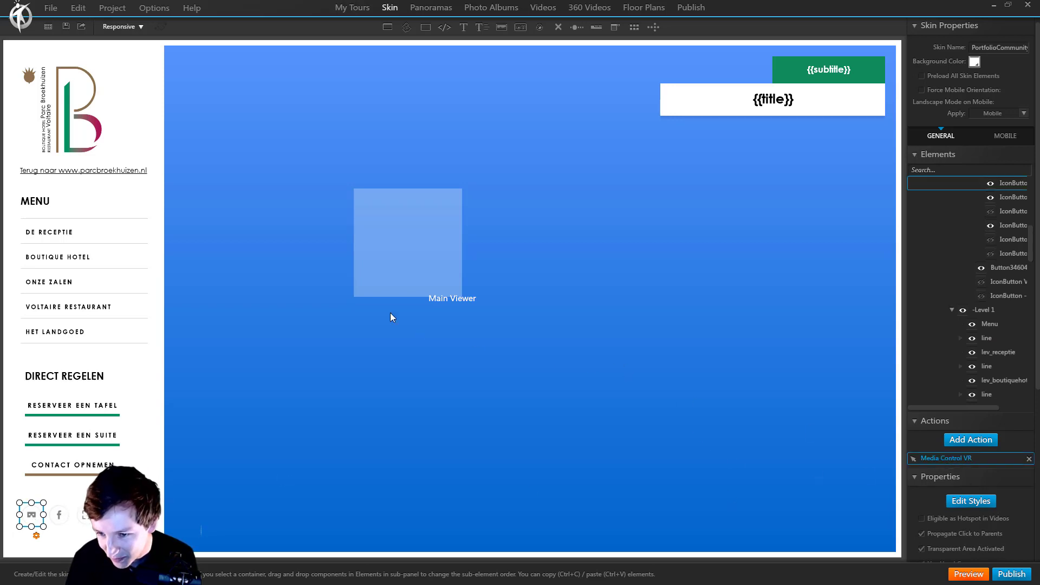
- Select the sidebar footer's VR button and copy its Media Control VR action
click(408, 242)
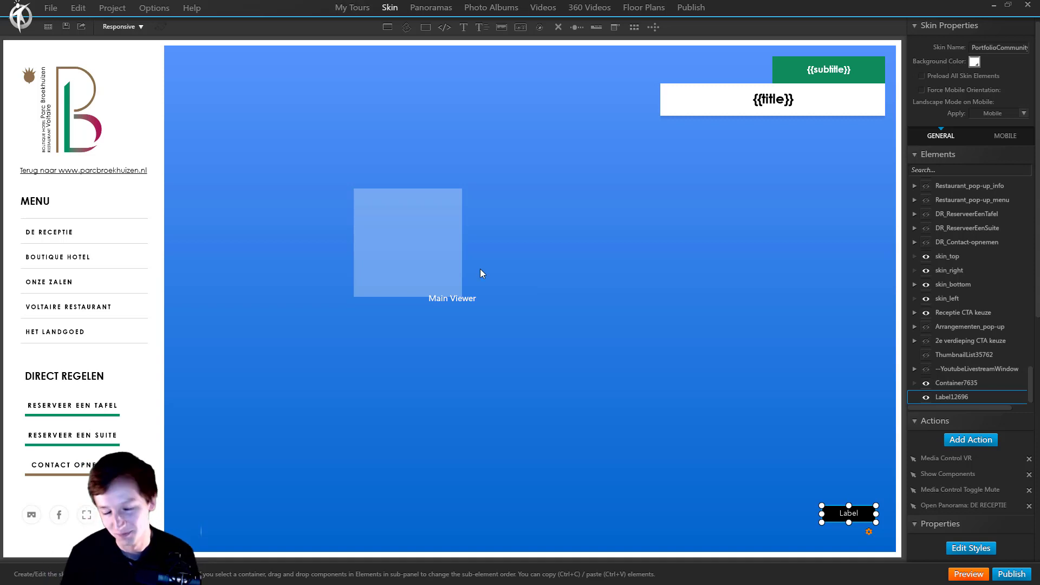
mouse_move(555, 251)
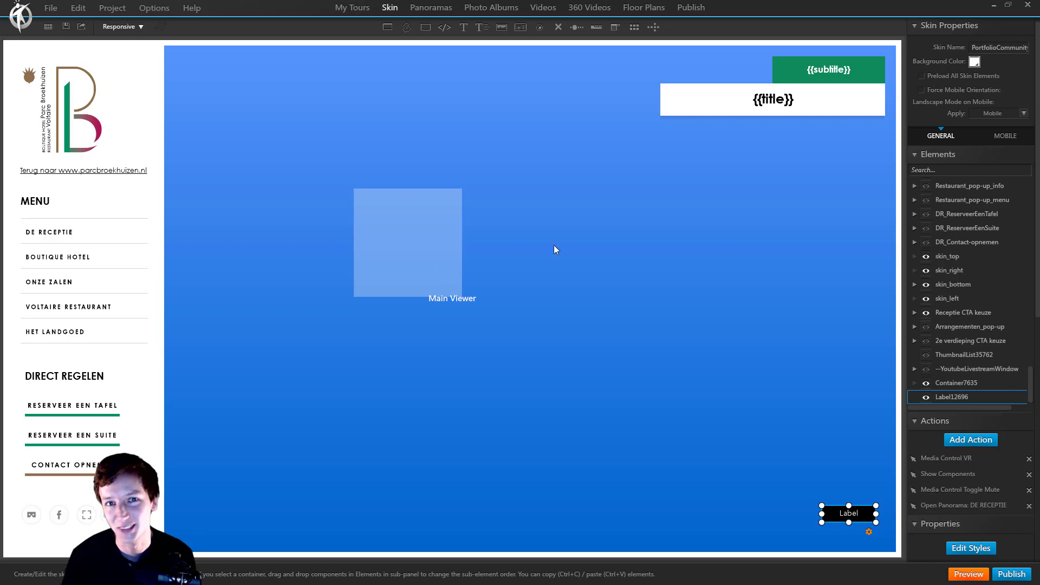